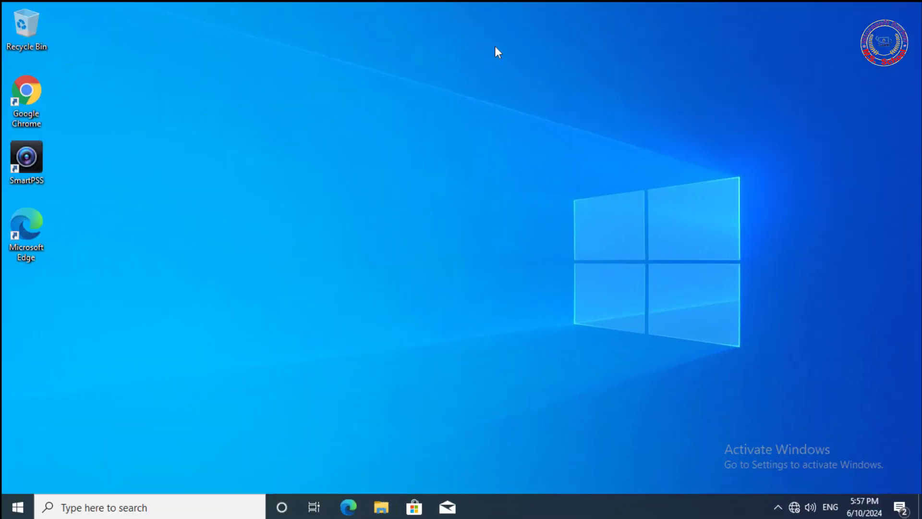
- Search for 'regedit' from the taskbar and launch Registry Editor
type("re")
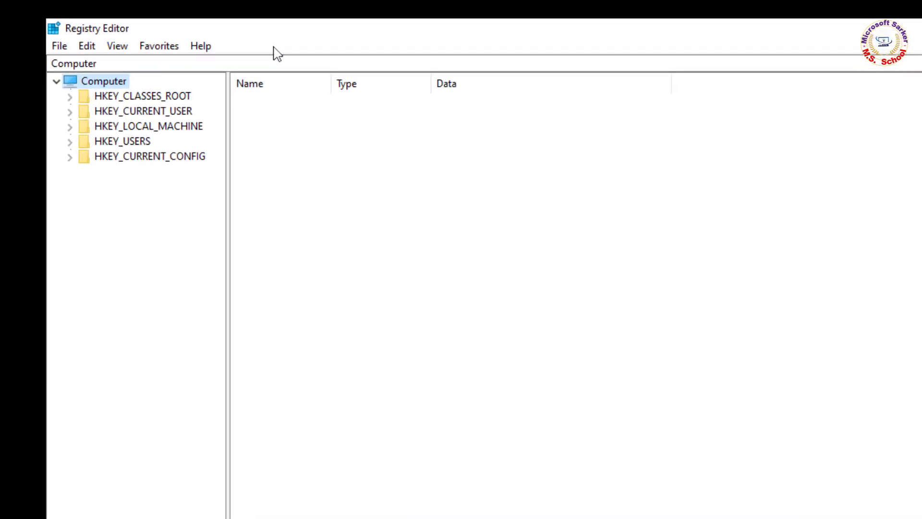
- Expand HKEY_LOCAL_MACHINE, SYSTEM, CurrentControlSet and Services in the registry tree
left_click(148, 126)
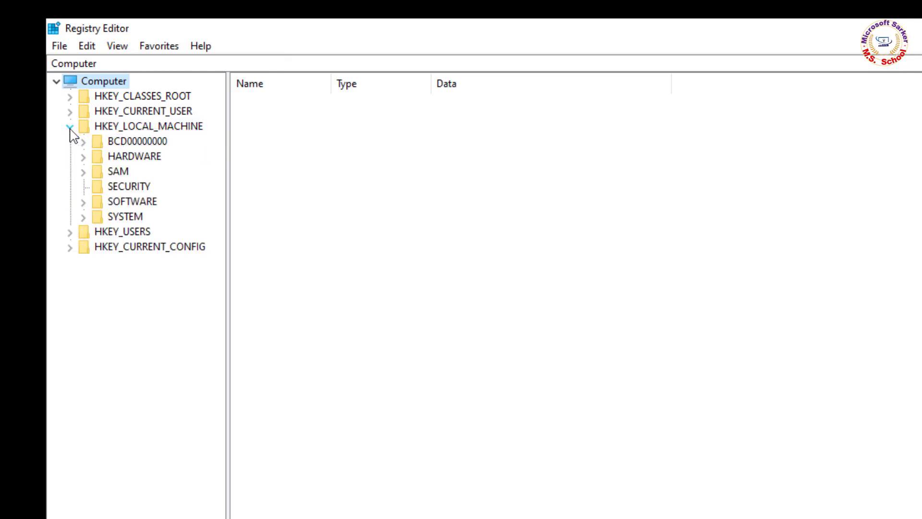
left_click(124, 216)
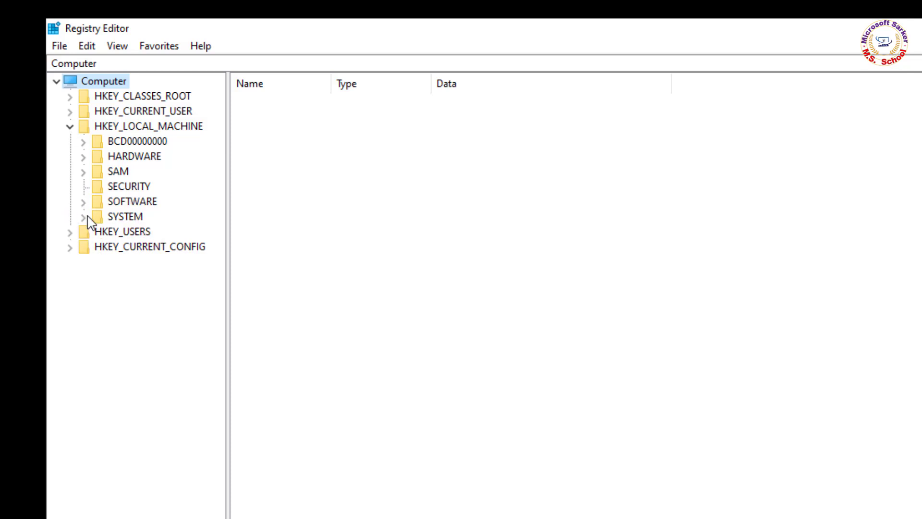
left_click(85, 216)
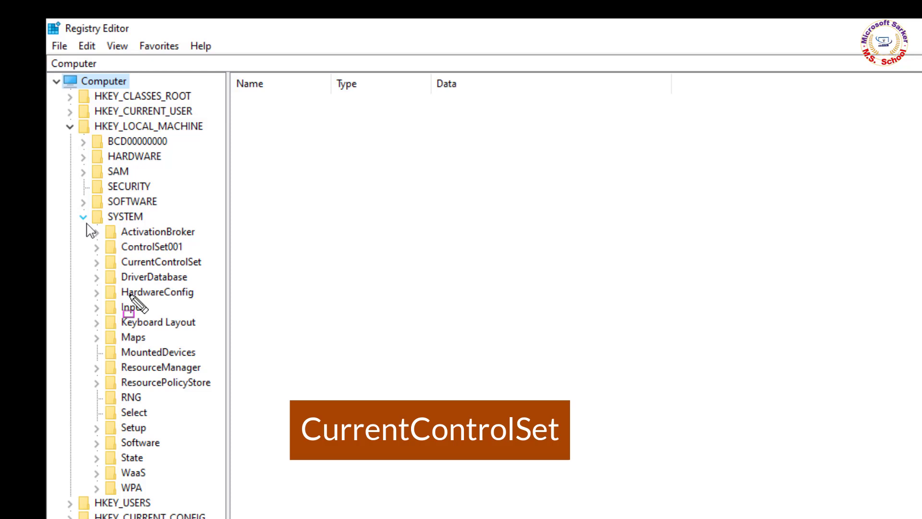
left_click(140, 260)
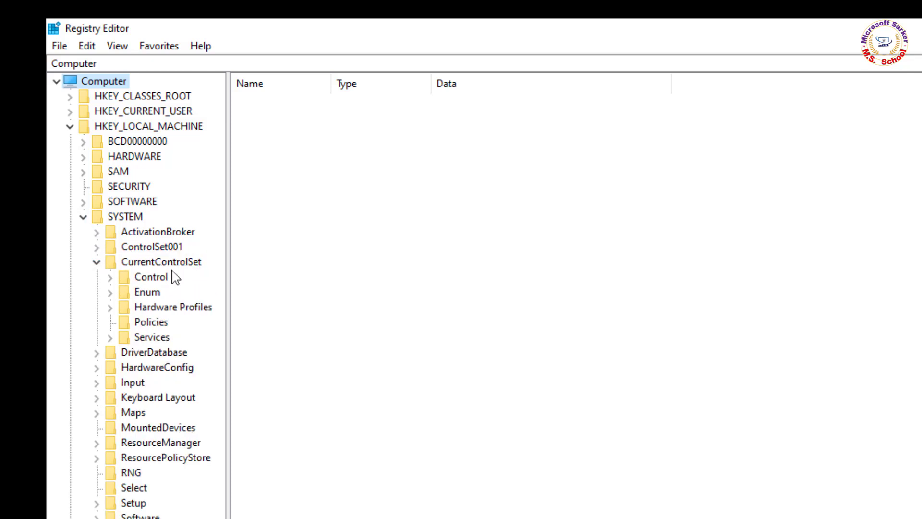
mouse_move(181, 347)
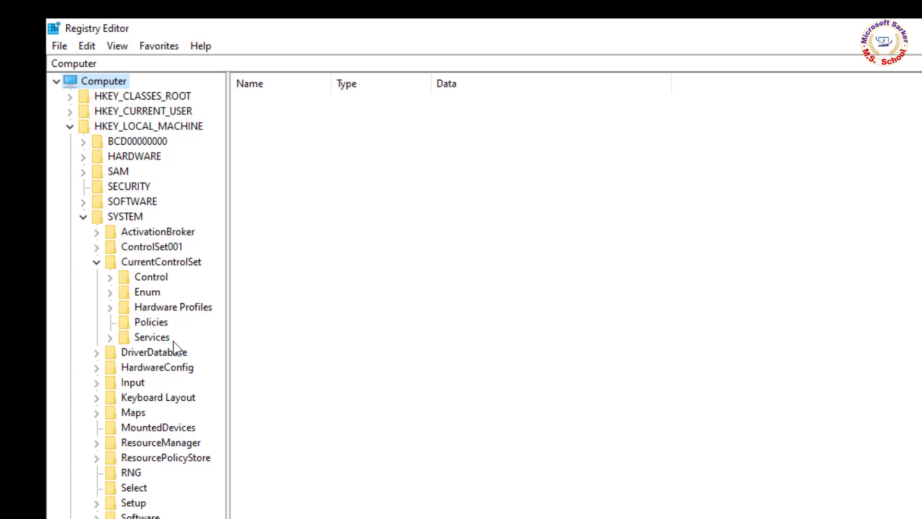
left_click(152, 338)
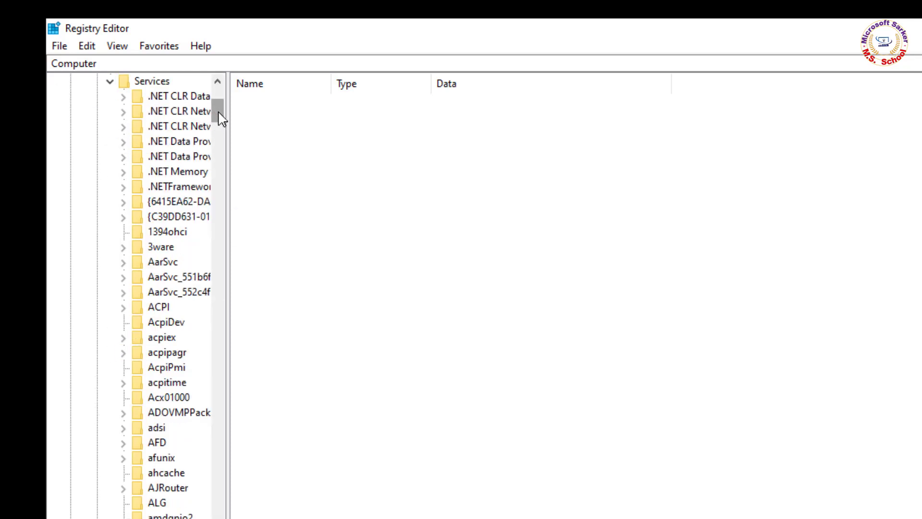
- Scroll down the Services subkeys and select svsvc to list its values
scroll("down", 3)
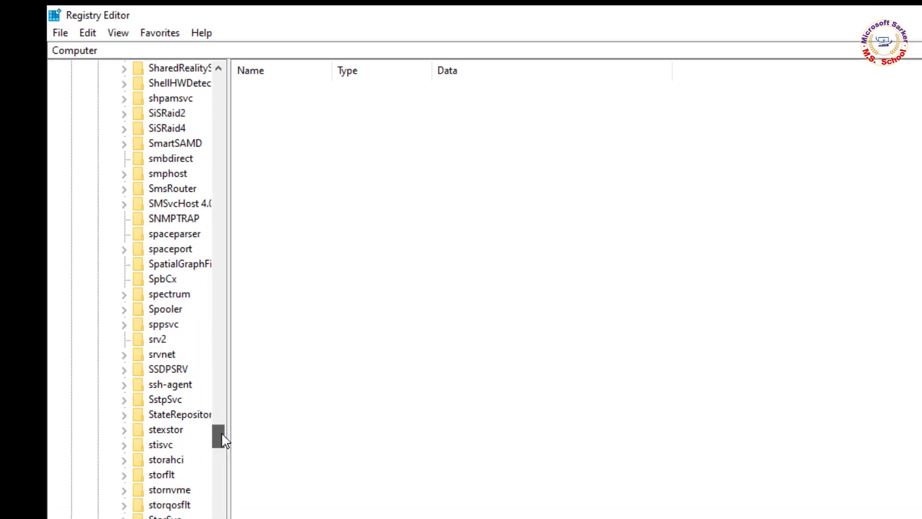
scroll("down", 3)
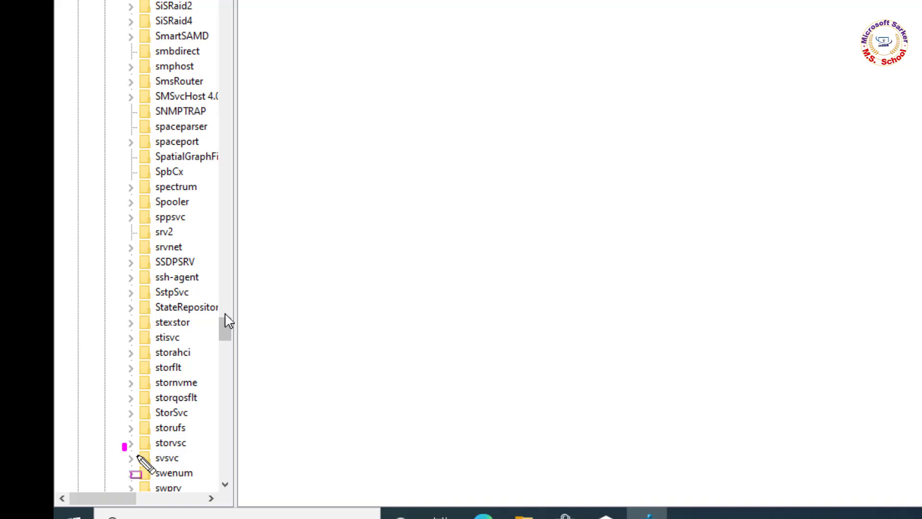
left_click(168, 458)
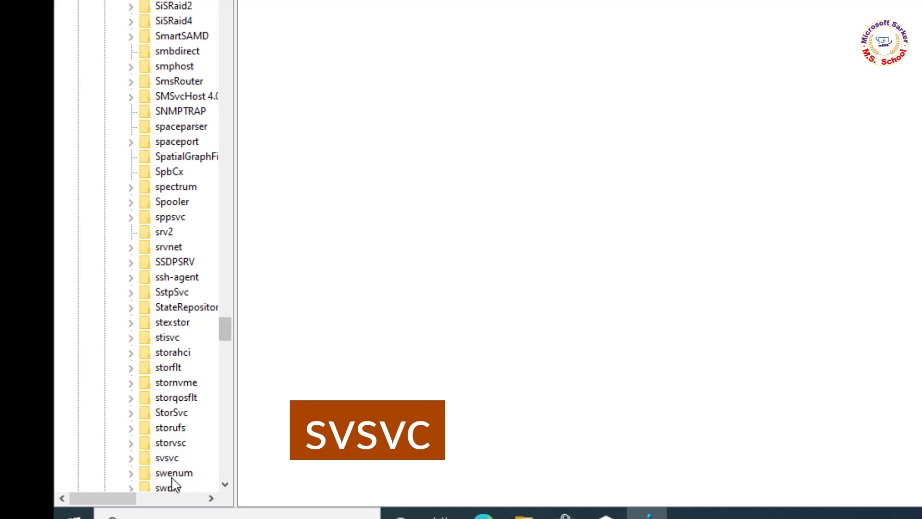
left_click(168, 457)
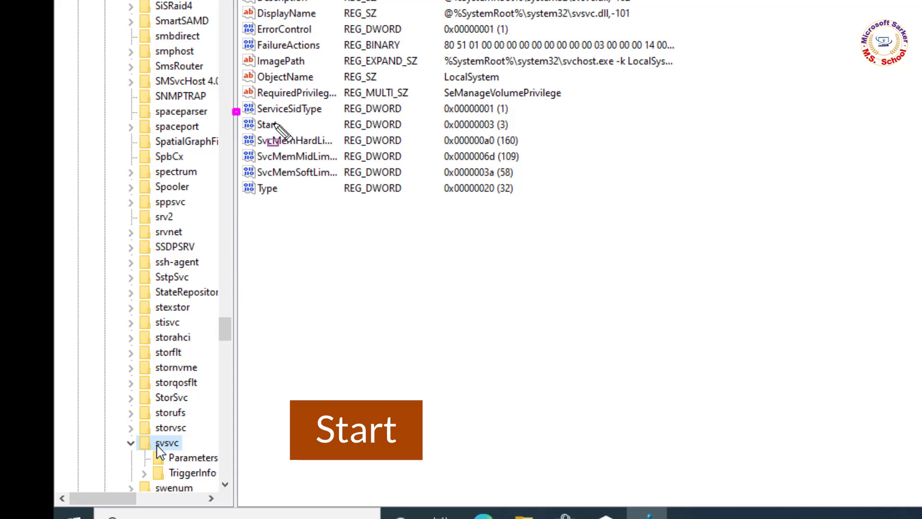
- Edit the svsvc Start value so its data is 4
left_click(264, 126)
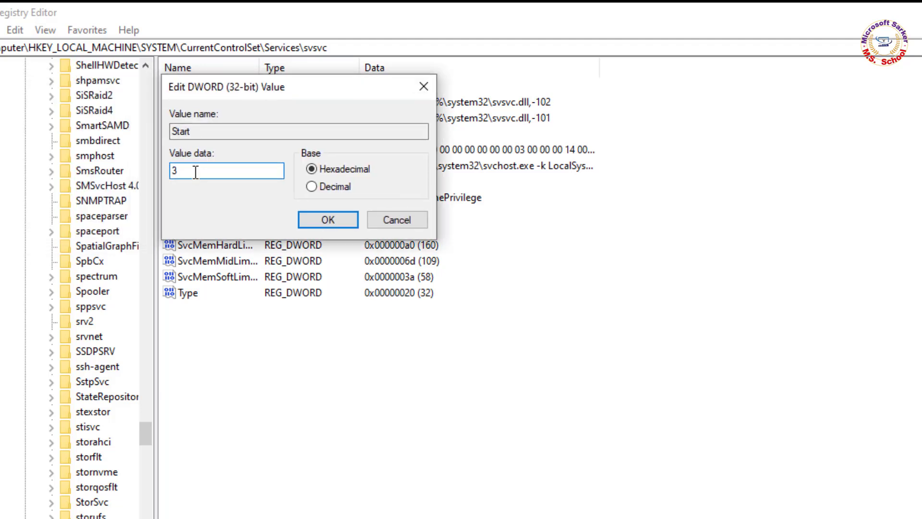
type("4")
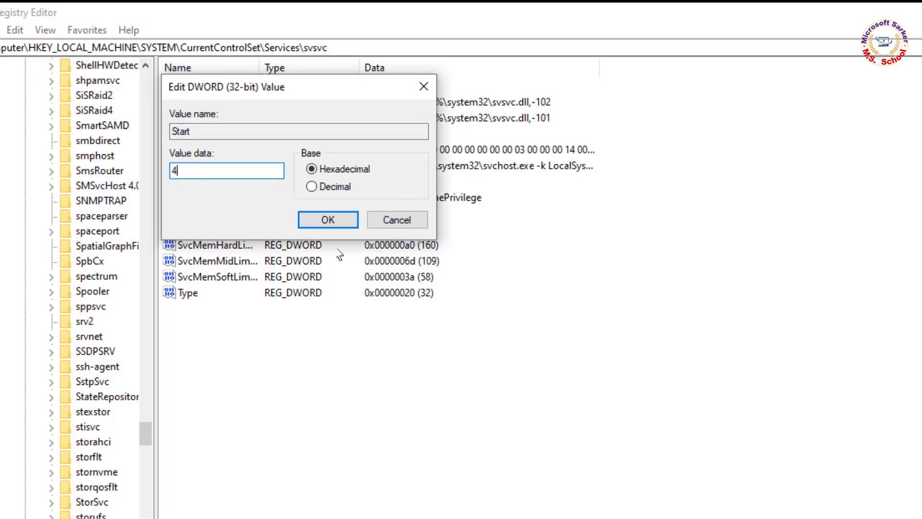
left_click(328, 219)
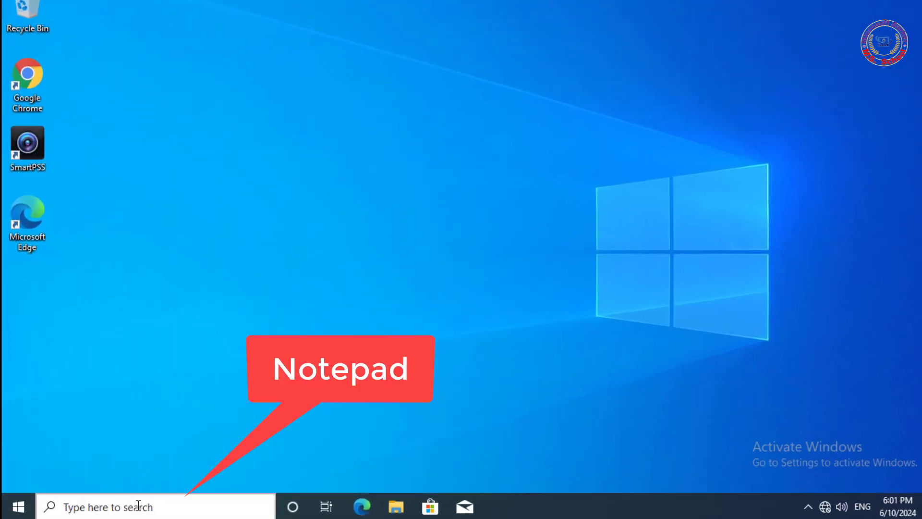
- Search for 'notepad' and launch Notepad
type("notepad")
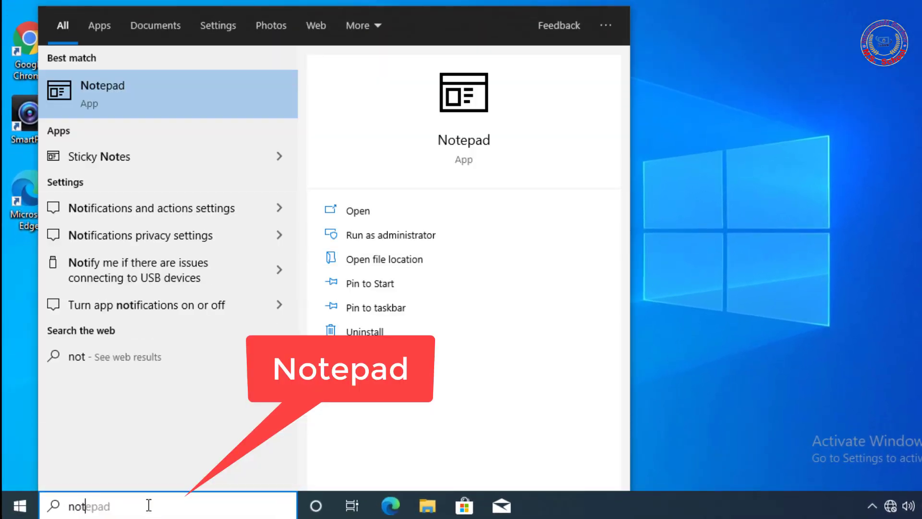
mouse_move(129, 506)
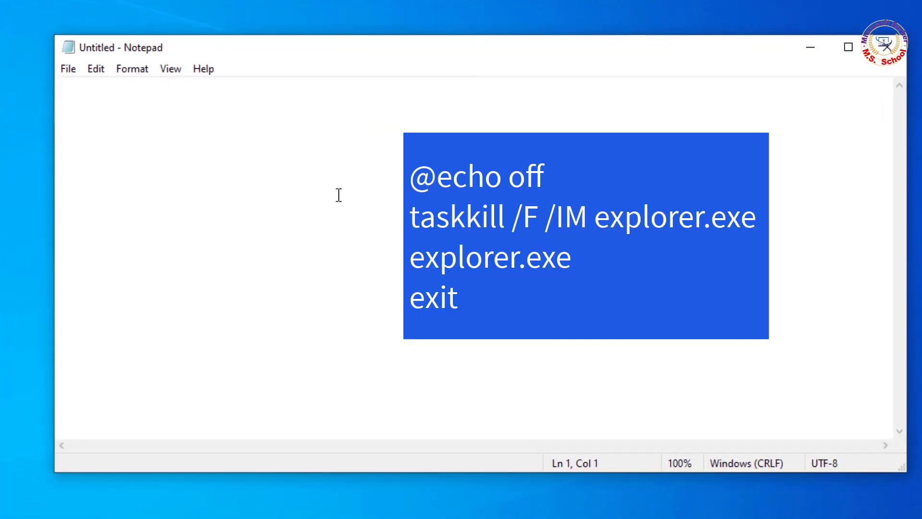
type("@echo")
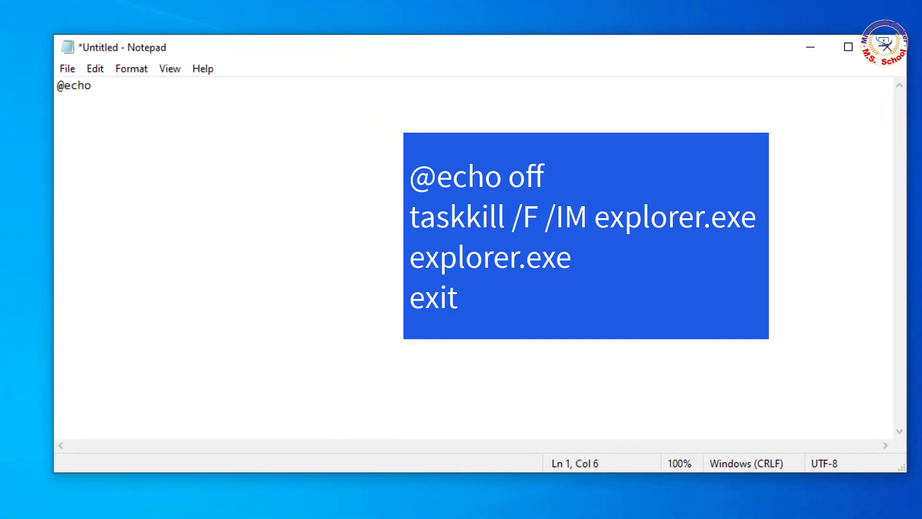
type("off")
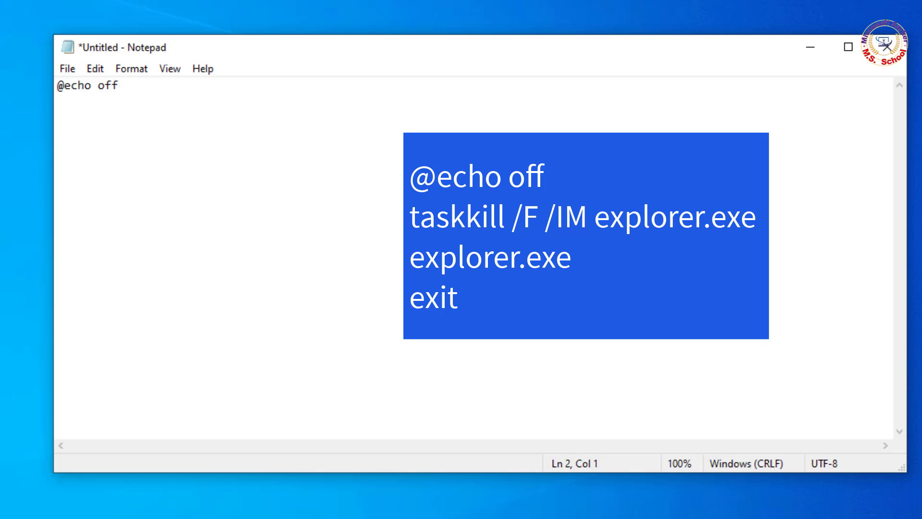
type("task")
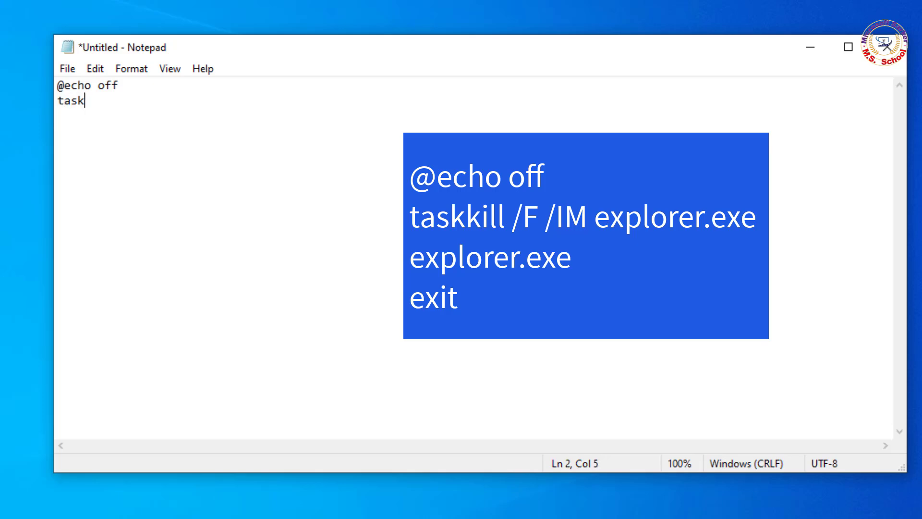
type("kill")
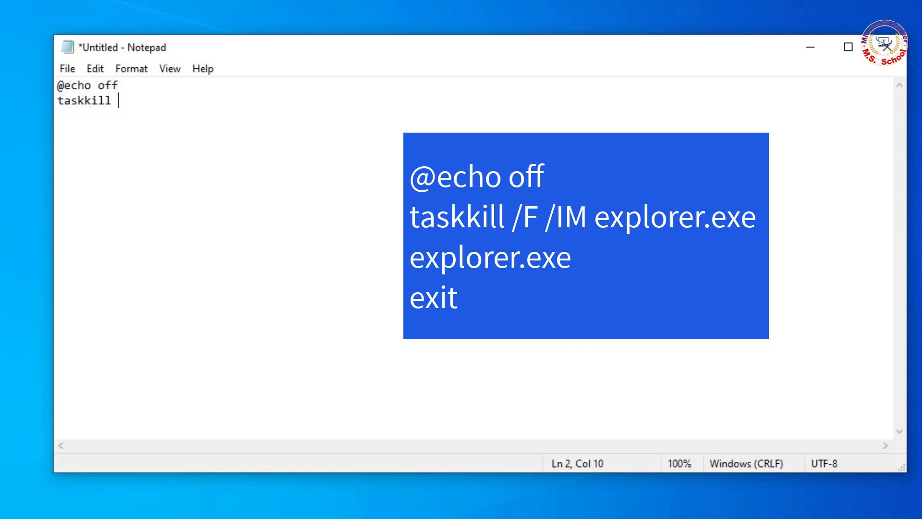
type("/F /")
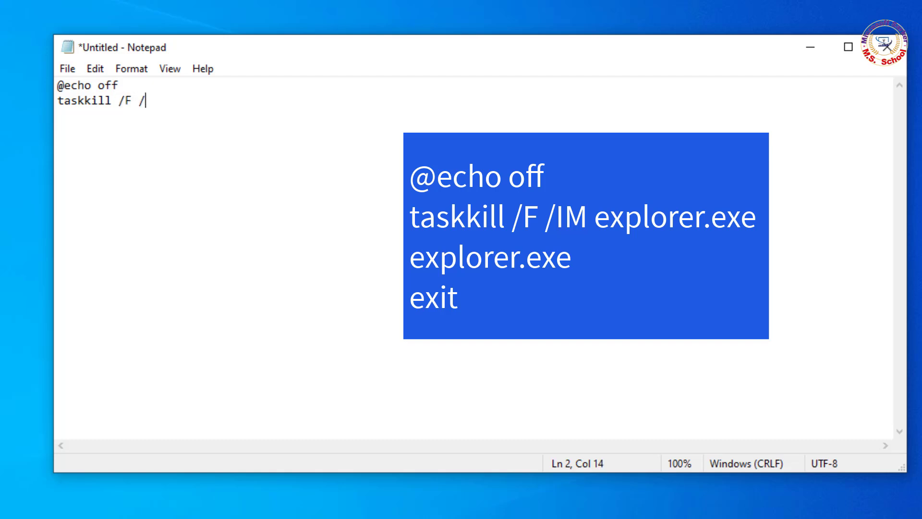
type("IM ex")
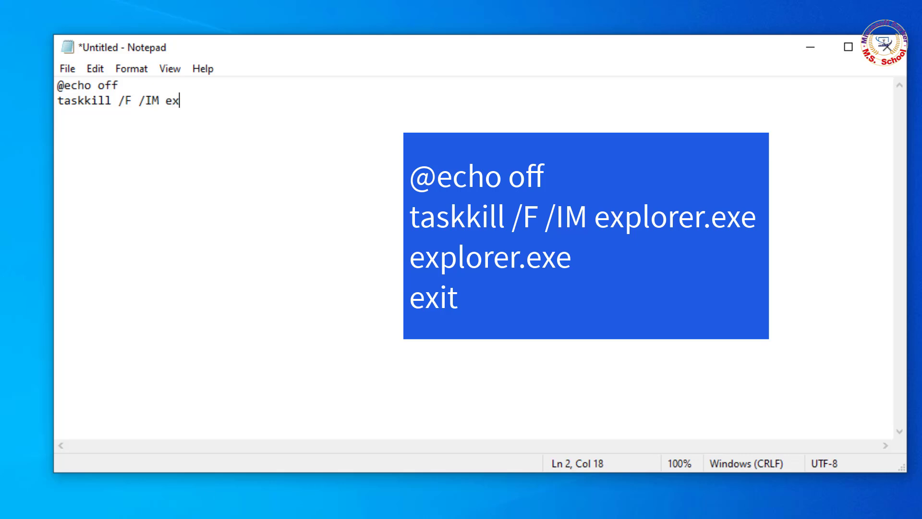
type("polre")
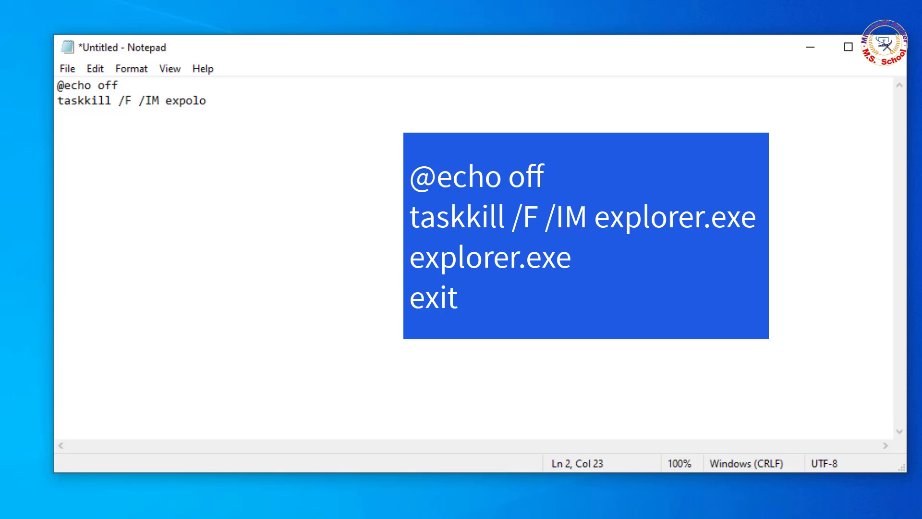
left_click(206, 100)
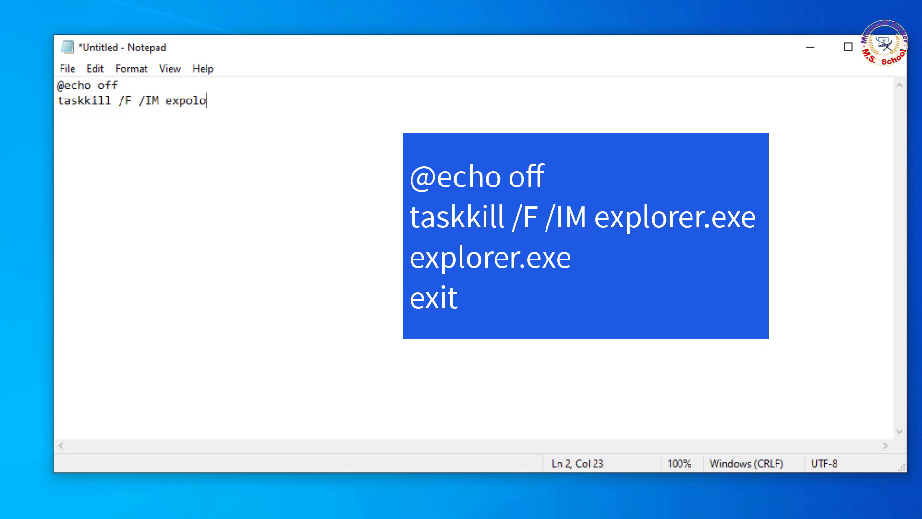
type("rer.ex")
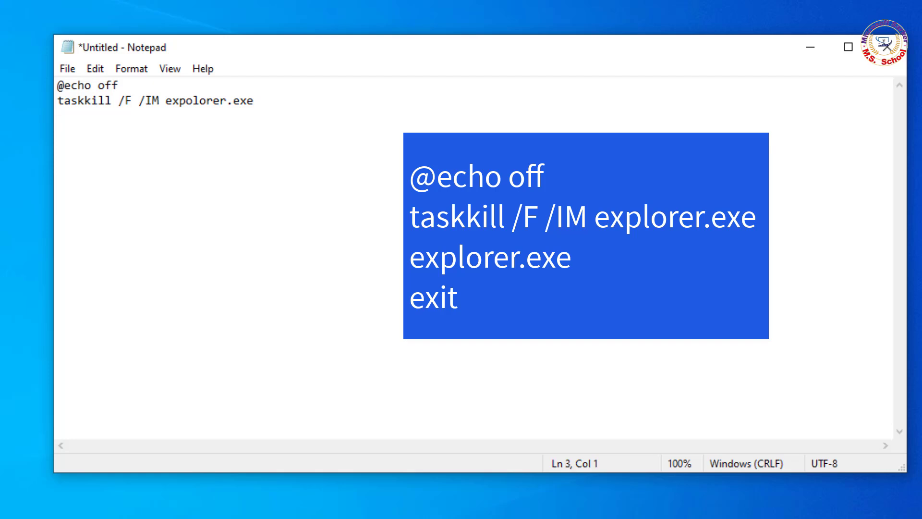
type("expl")
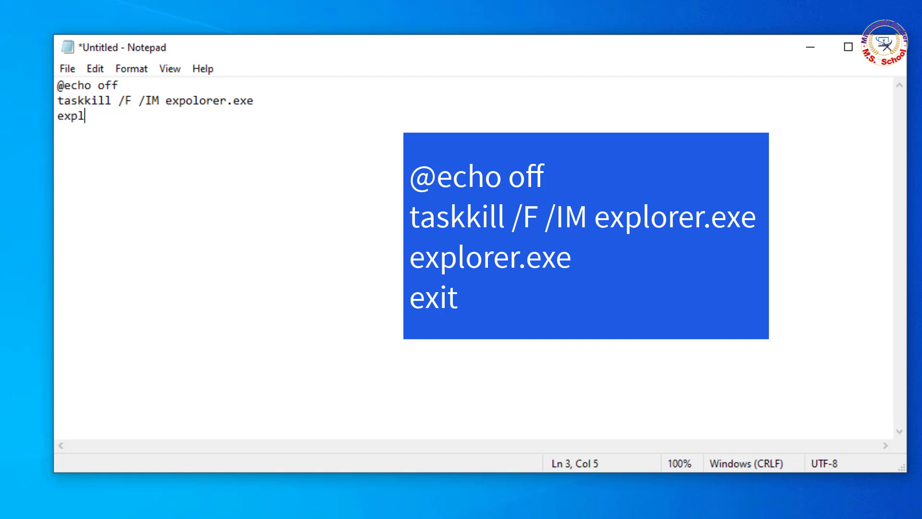
type("orer.exe")
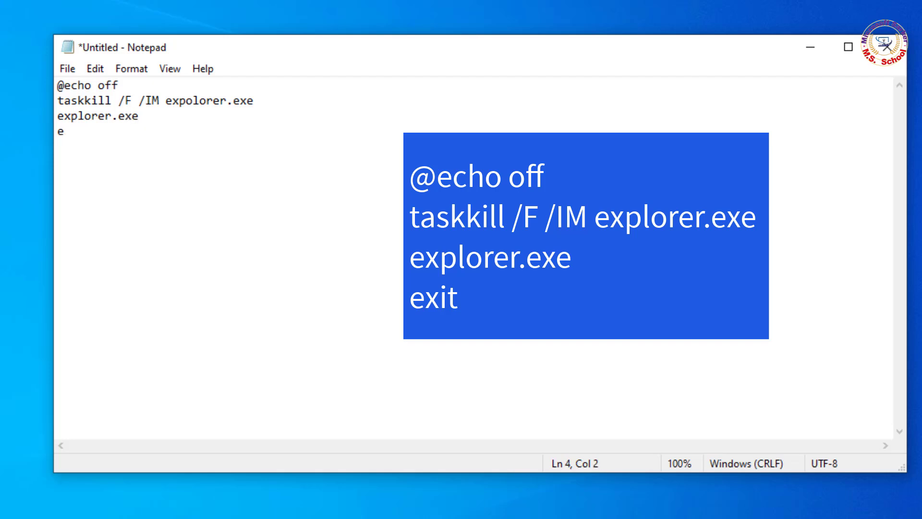
type("xit")
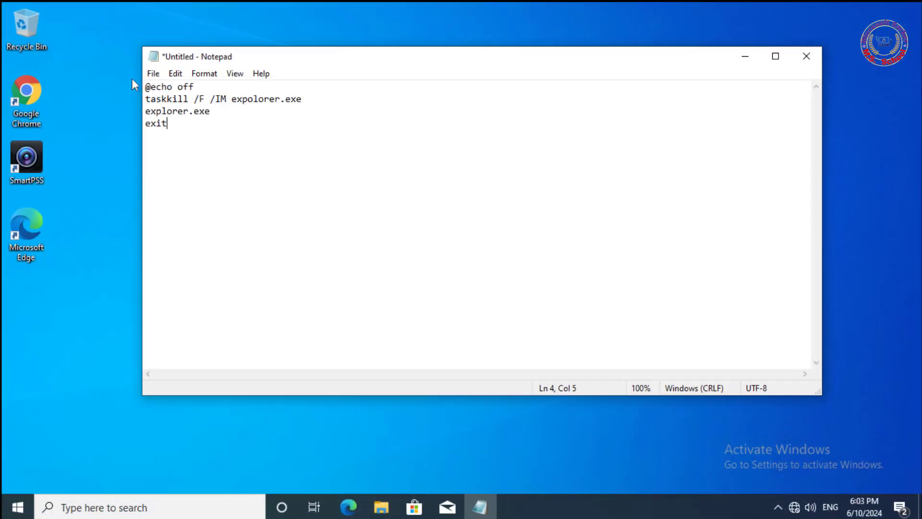
- Use Save As to store the script as 'Activation.bat' in the Desktop folder
left_click(175, 73)
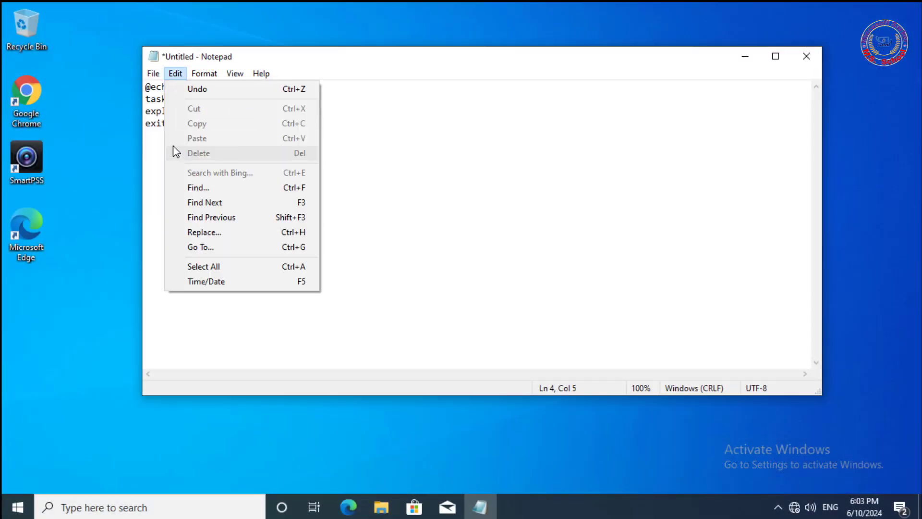
left_click(153, 73)
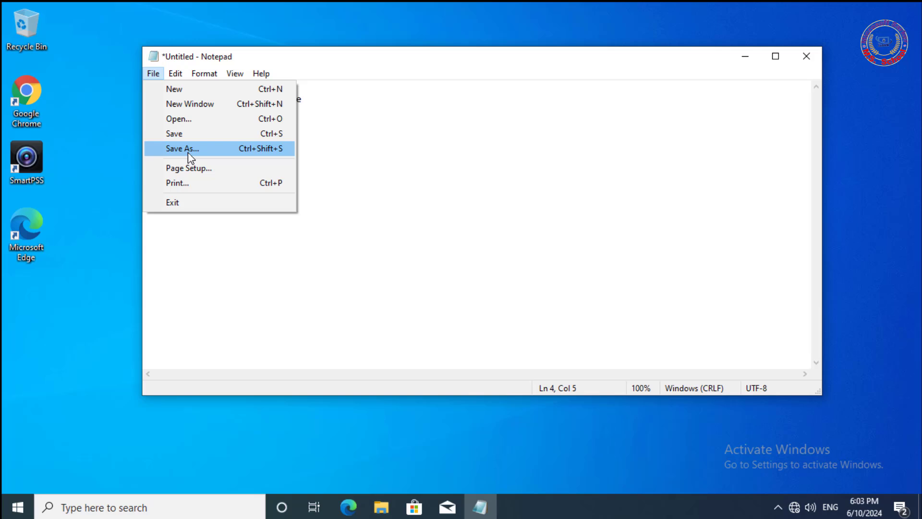
left_click(182, 148)
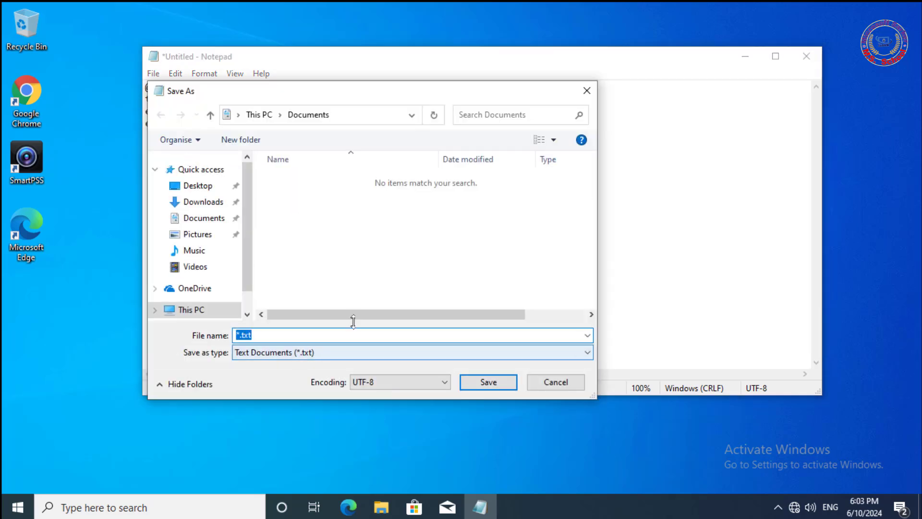
type("A")
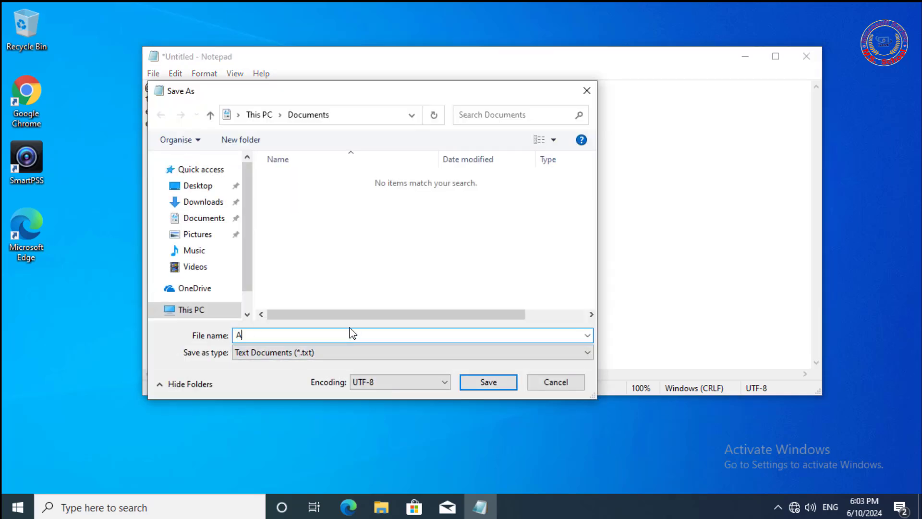
type("ctivati")
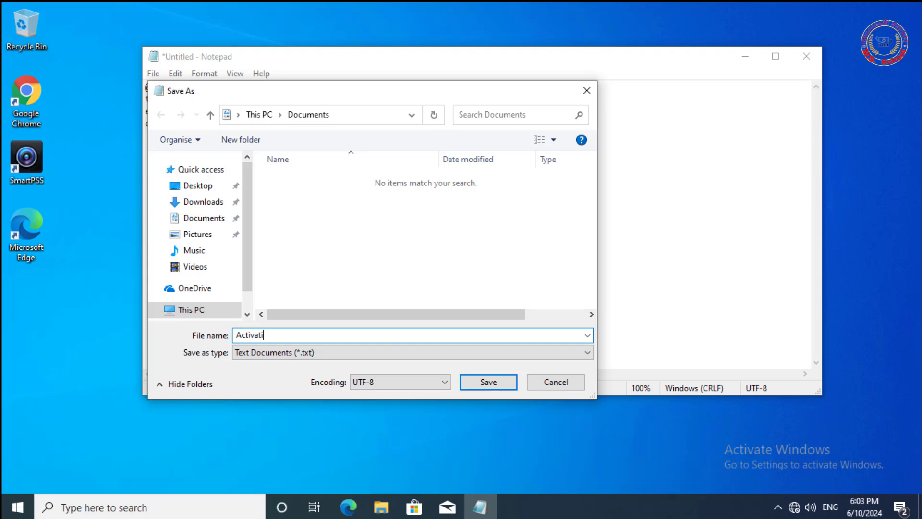
type("on")
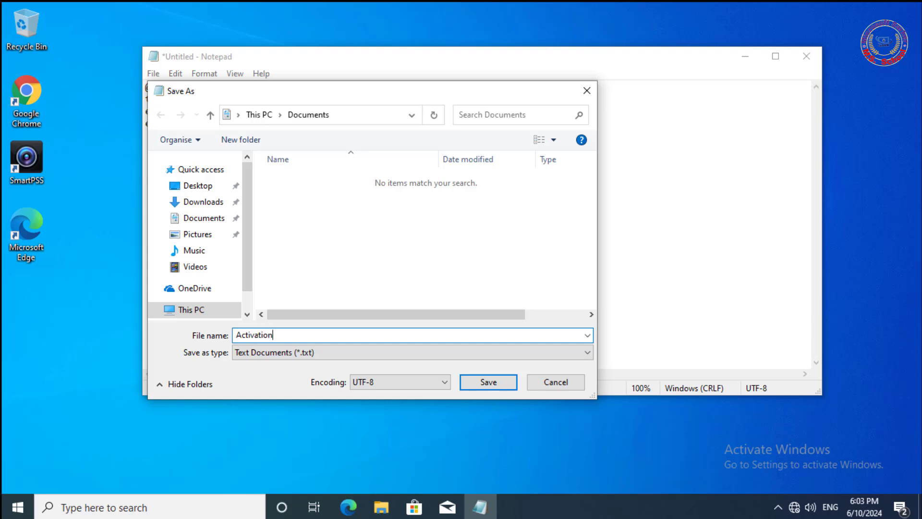
type(".")
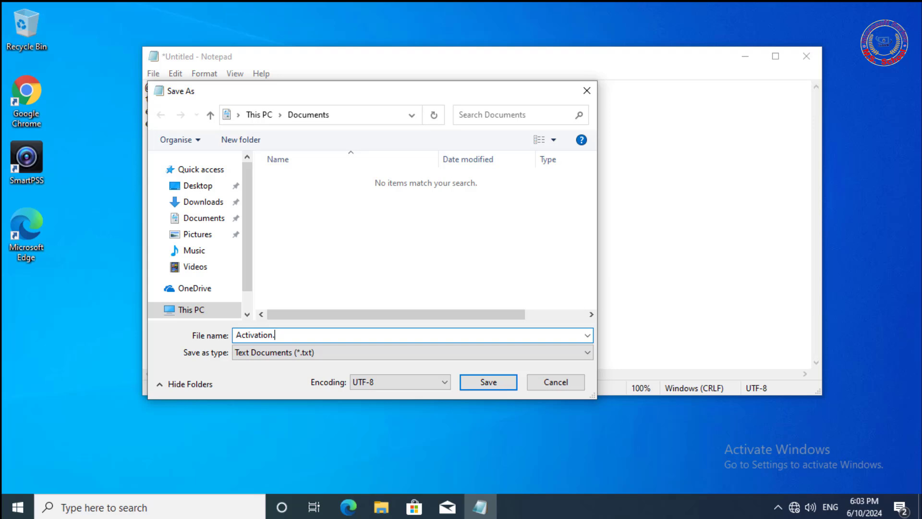
type("bat")
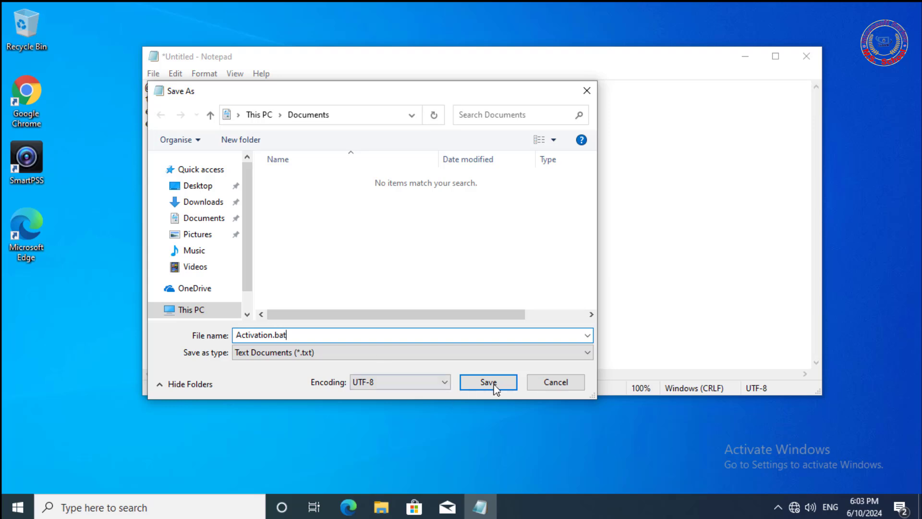
left_click(197, 185)
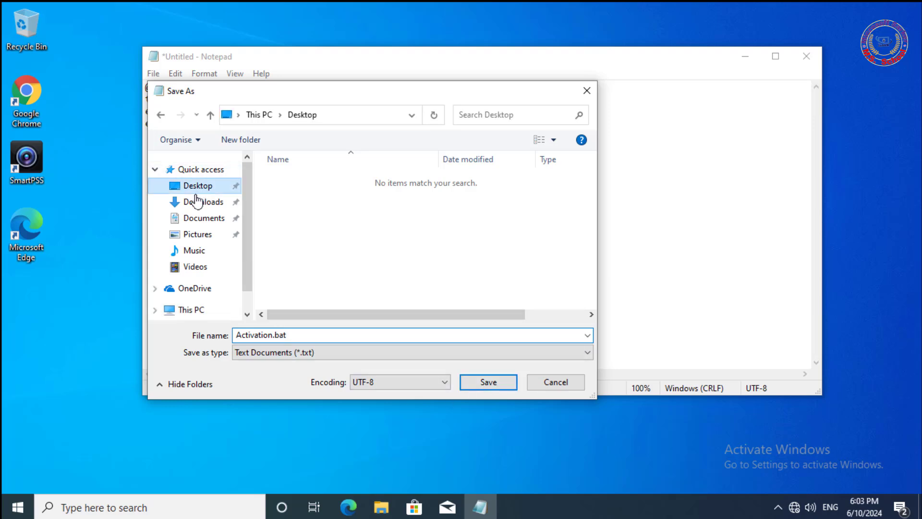
left_click(487, 382)
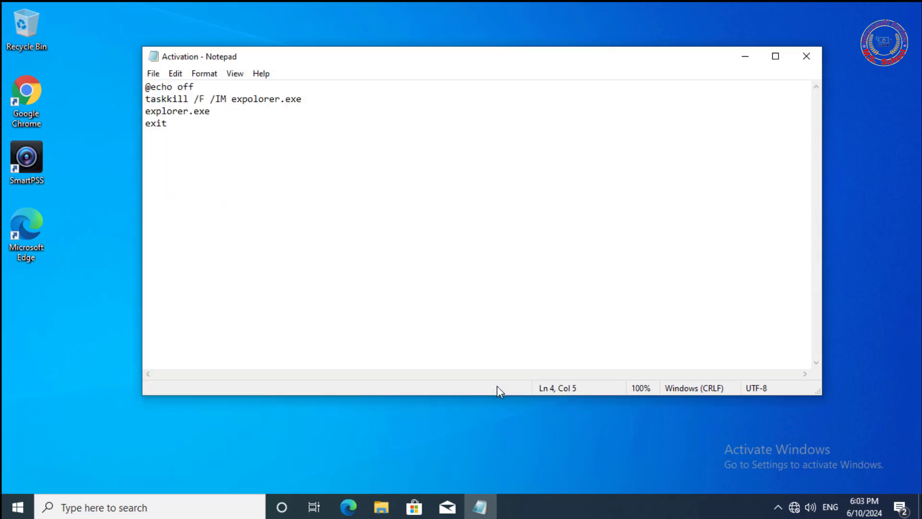
- Close Notepad and run the Activation script on the desktop as administrator
left_click(806, 55)
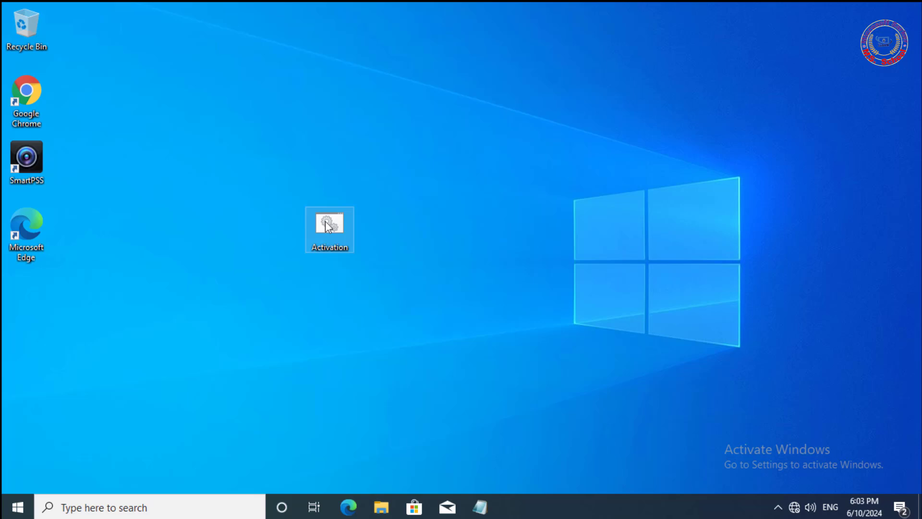
right_click(329, 229)
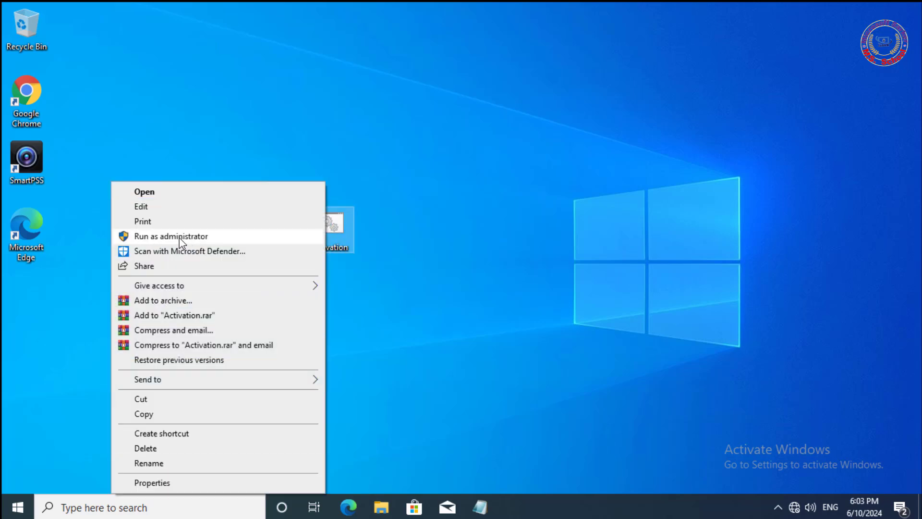
left_click(171, 236)
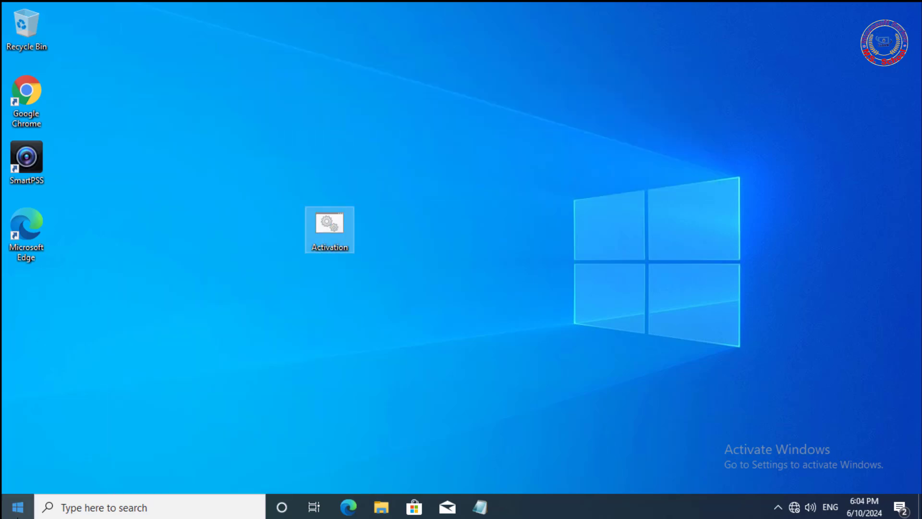
- Search the Start menu for 're' to find Registry Editor
left_click(12, 507)
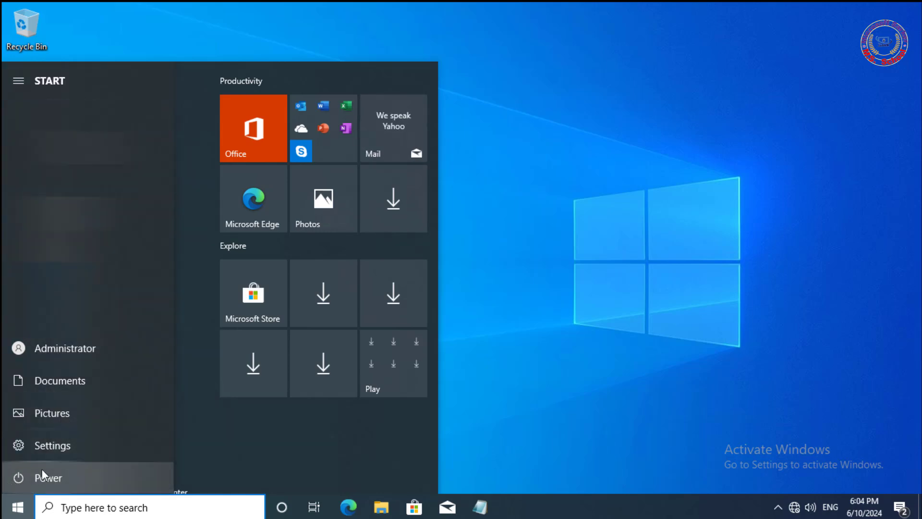
left_click(47, 477)
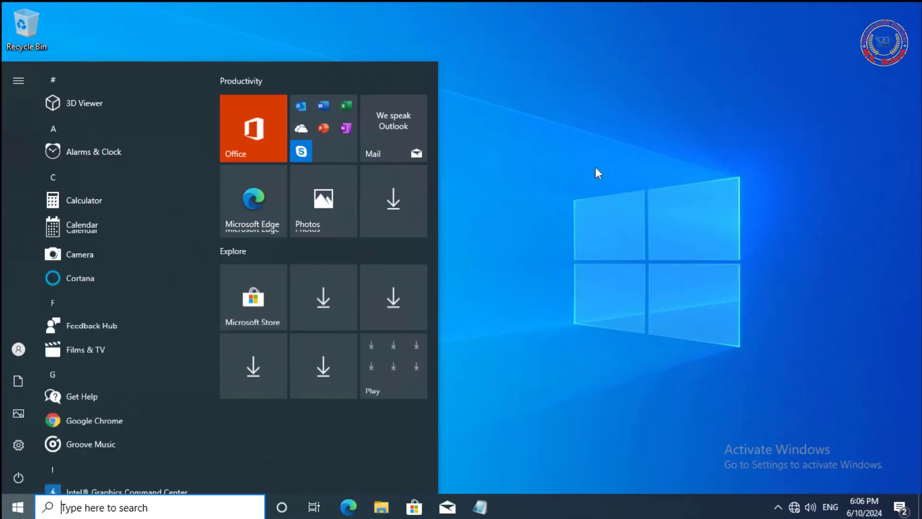
type("re")
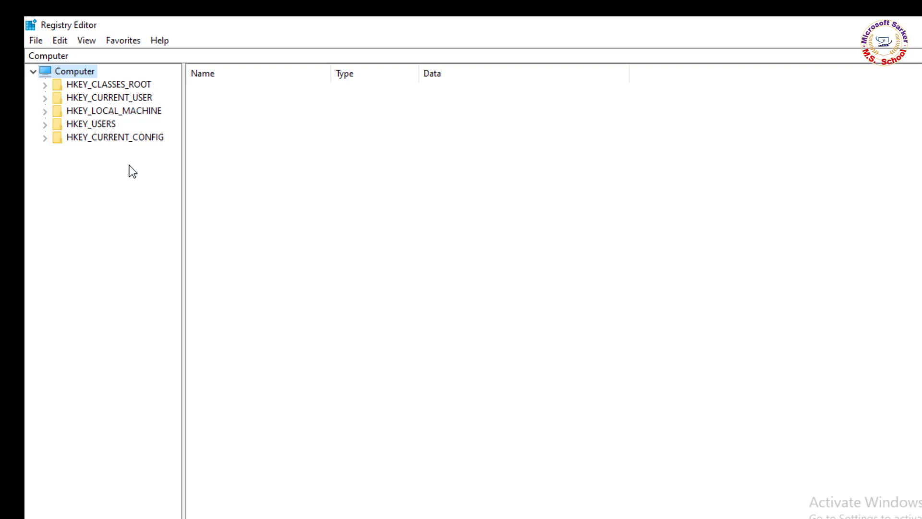
- Open HKEY_CURRENT_USER\Control Panel\Desktop and set PaintDesktopVersion's value data to 0
left_click(102, 97)
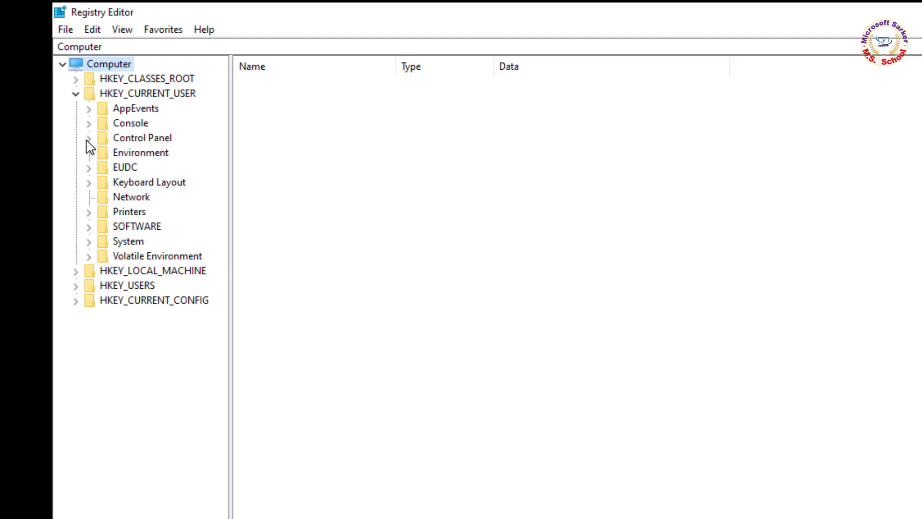
left_click(89, 138)
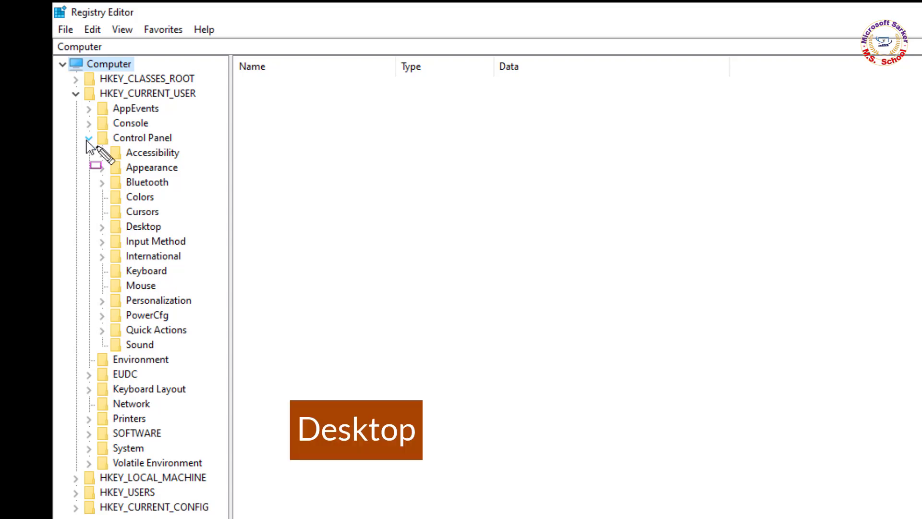
left_click(143, 226)
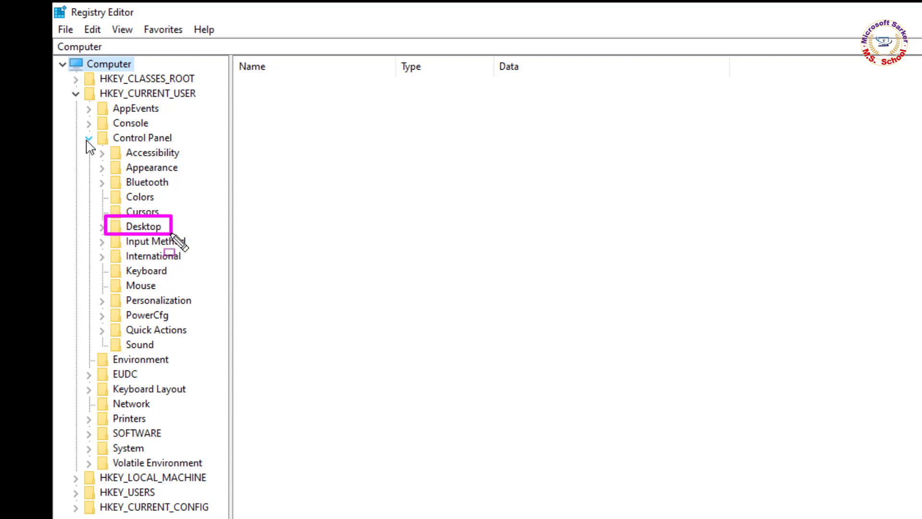
left_click(144, 226)
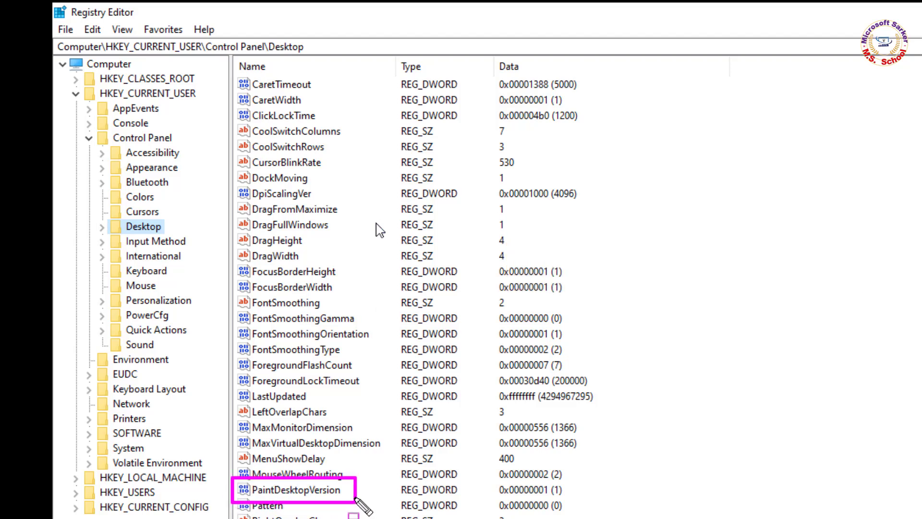
double_click(296, 489)
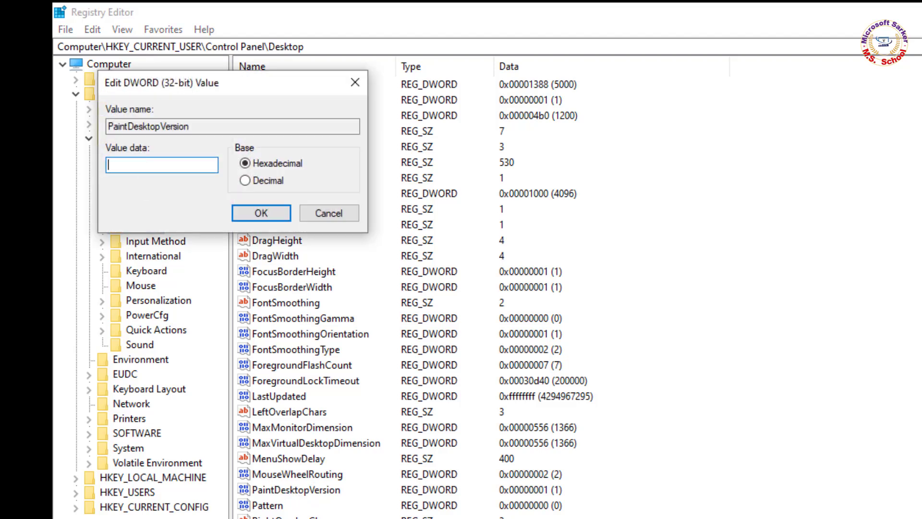
left_click(260, 213)
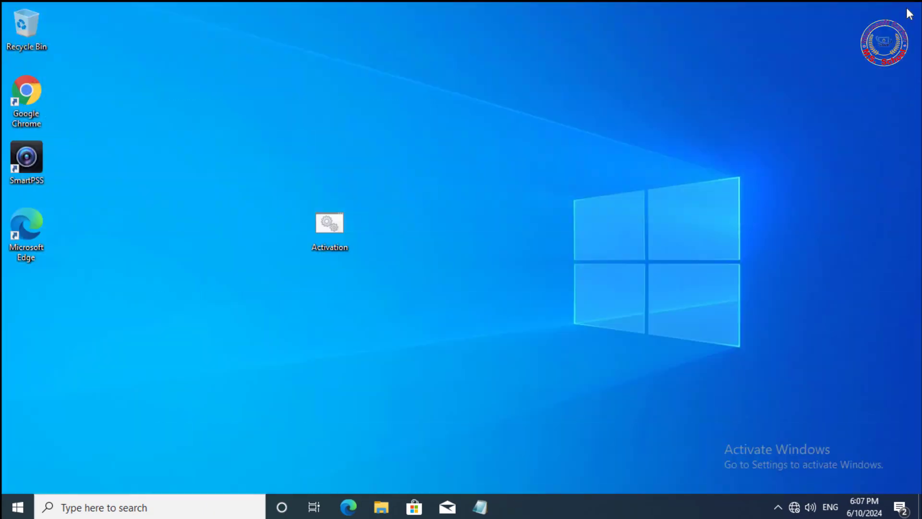
- Restart the computer through the Start menu's power options
left_click(16, 507)
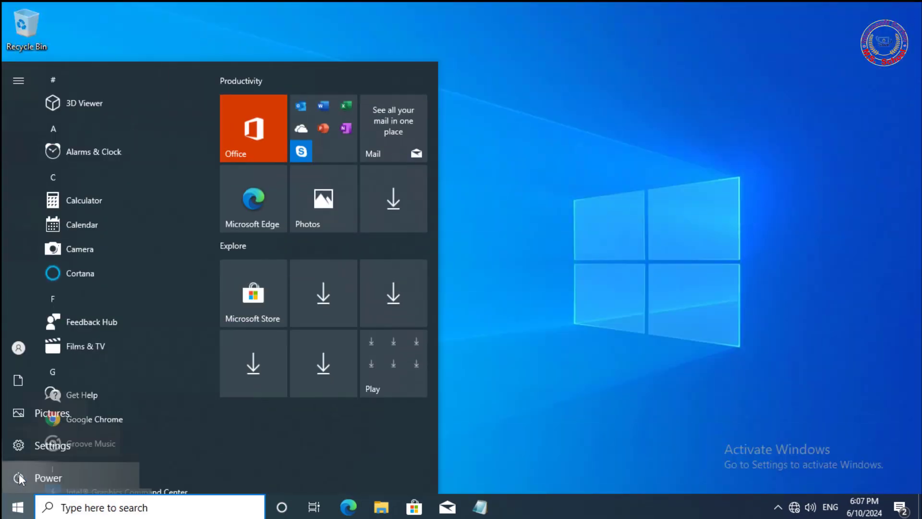
left_click(18, 81)
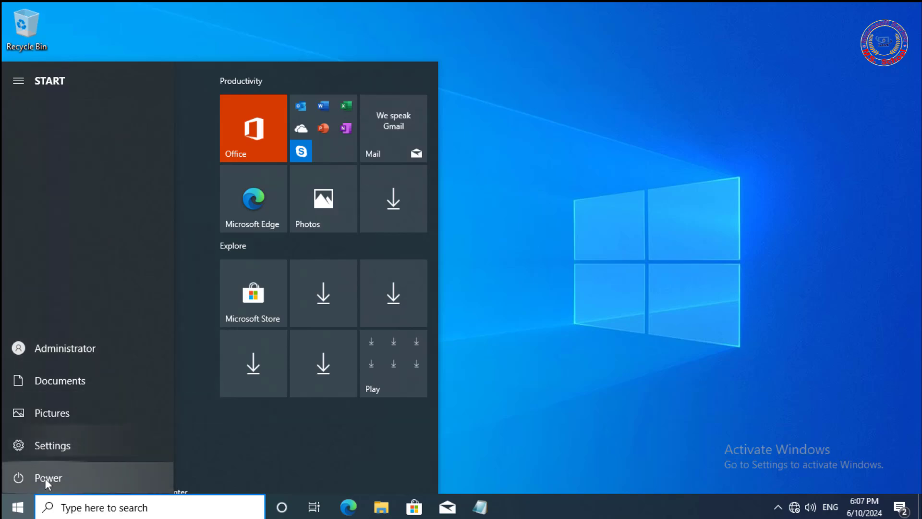
left_click(47, 477)
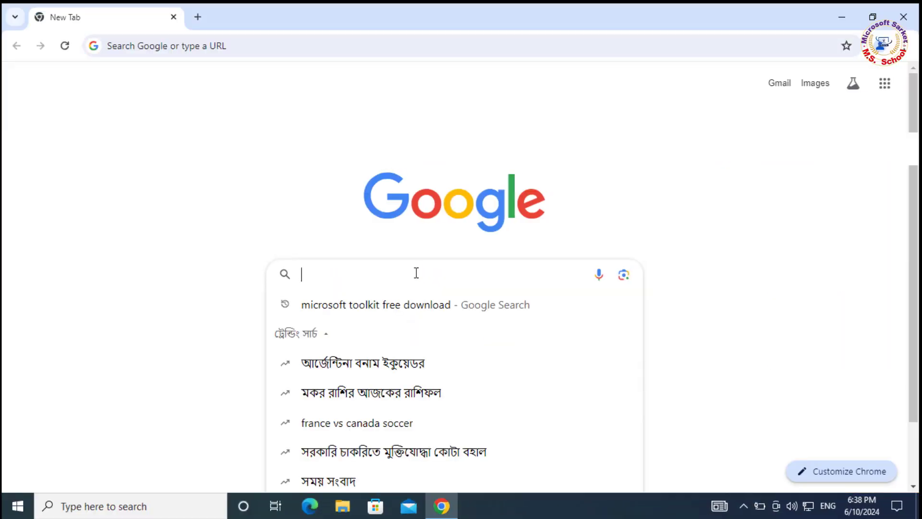
- Search Google for 'free download microsoft toolkit' using the autocomplete suggestion
type("free d")
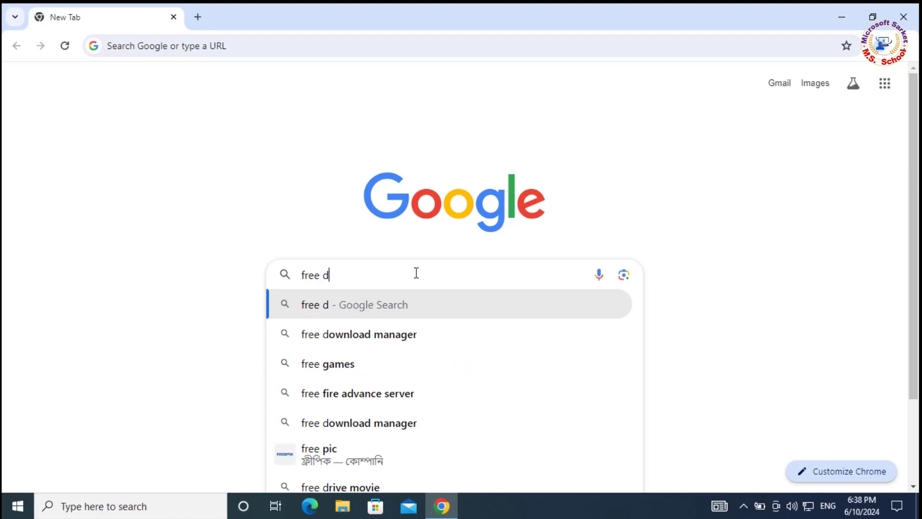
type("ownload")
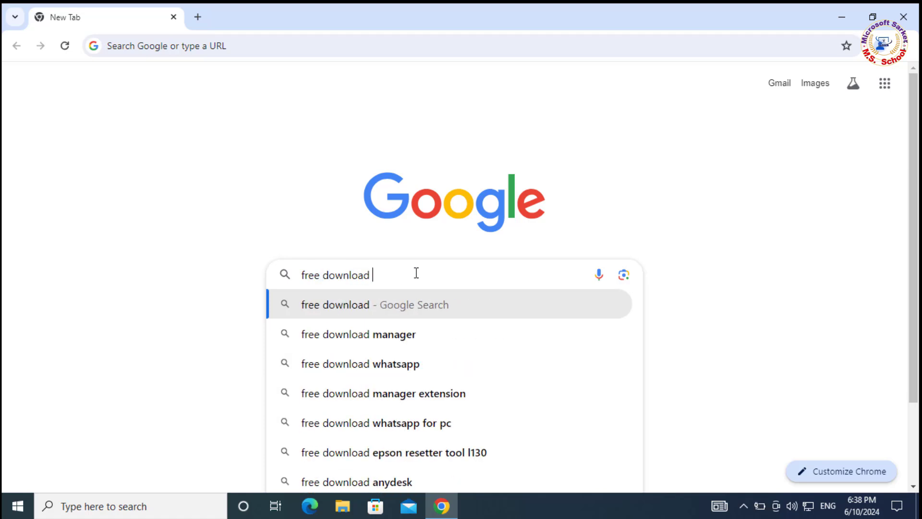
type("microsoft office")
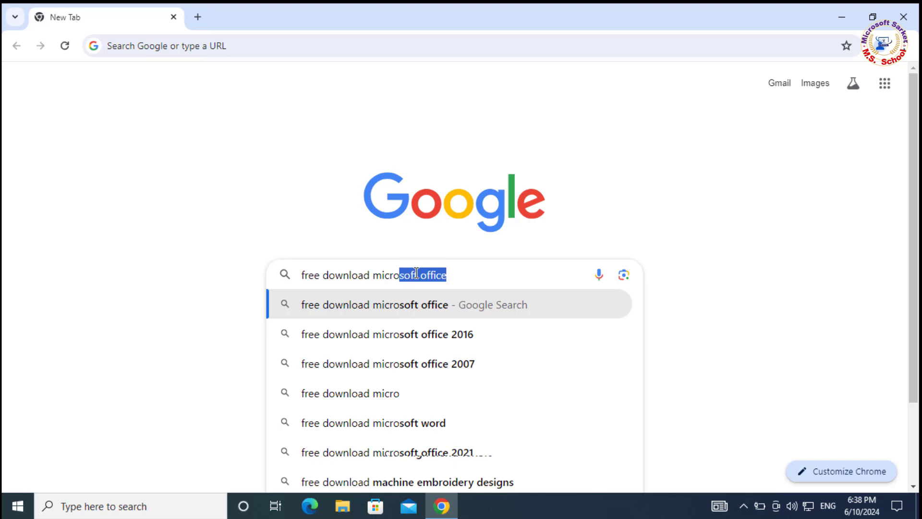
type("t")
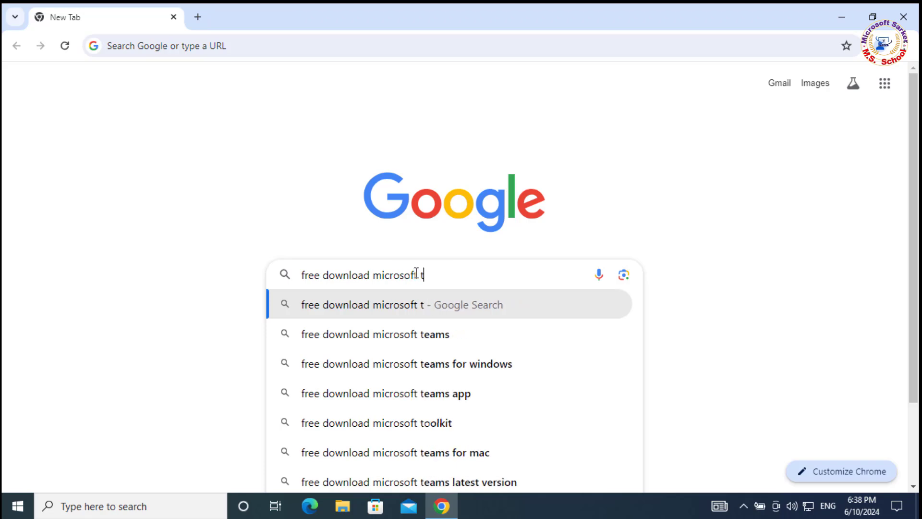
left_click(377, 422)
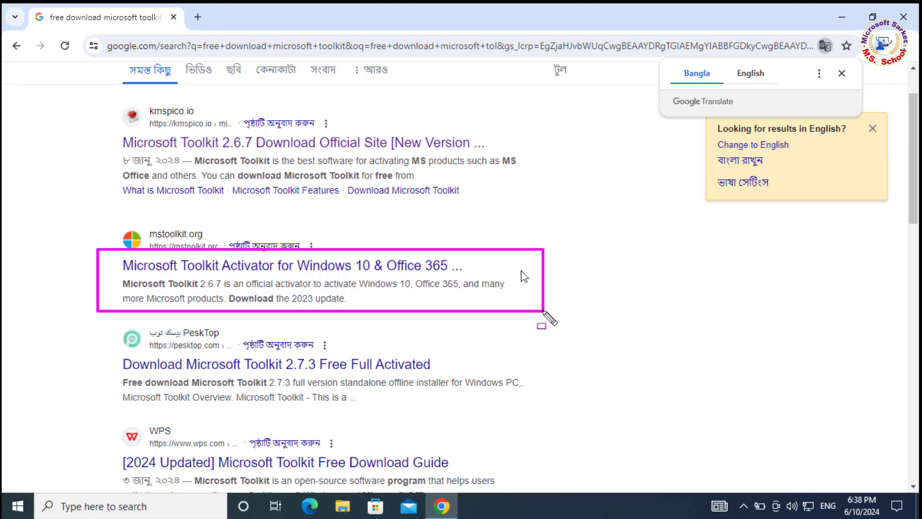
- Open the mstoolkit.org result and scroll to its download details and password
left_click(286, 265)
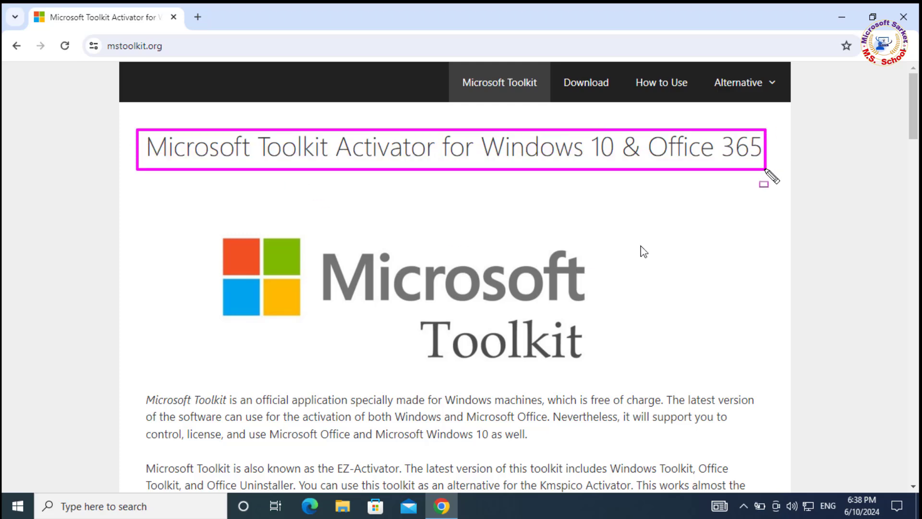
scroll("down", 3)
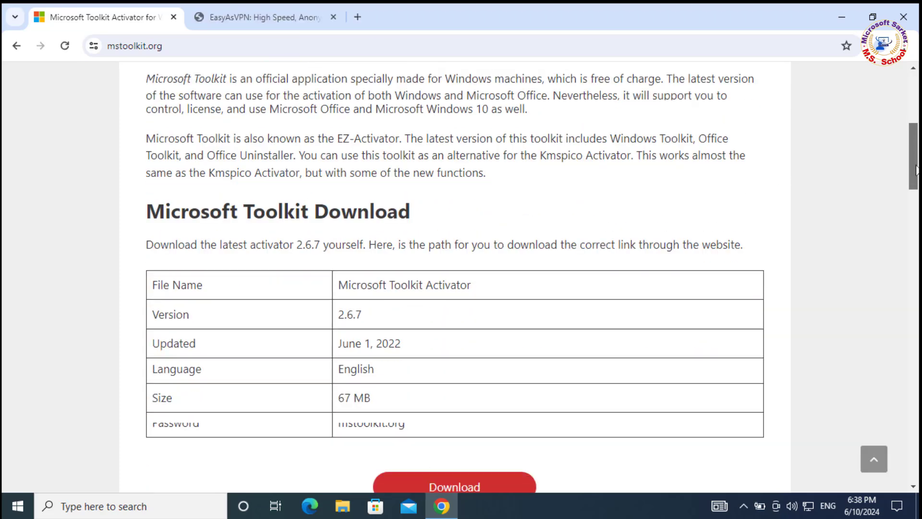
scroll("down", 3)
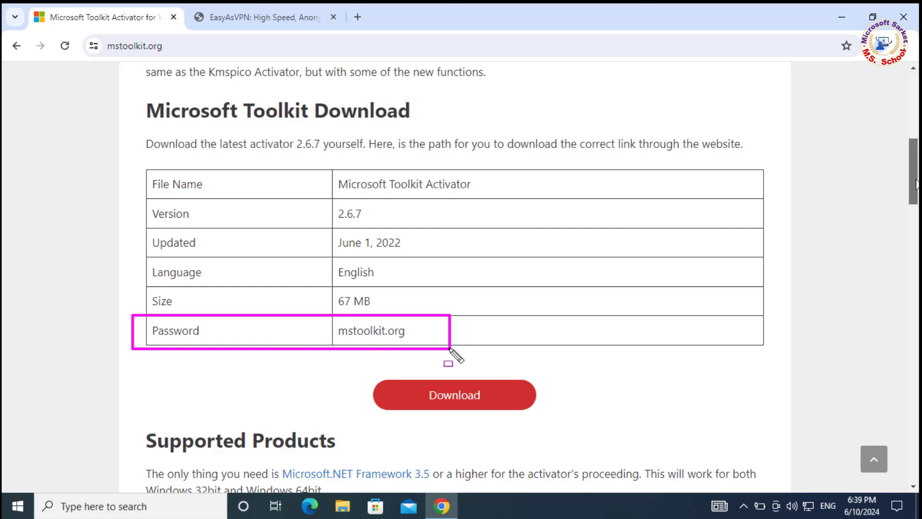
mouse_move(434, 411)
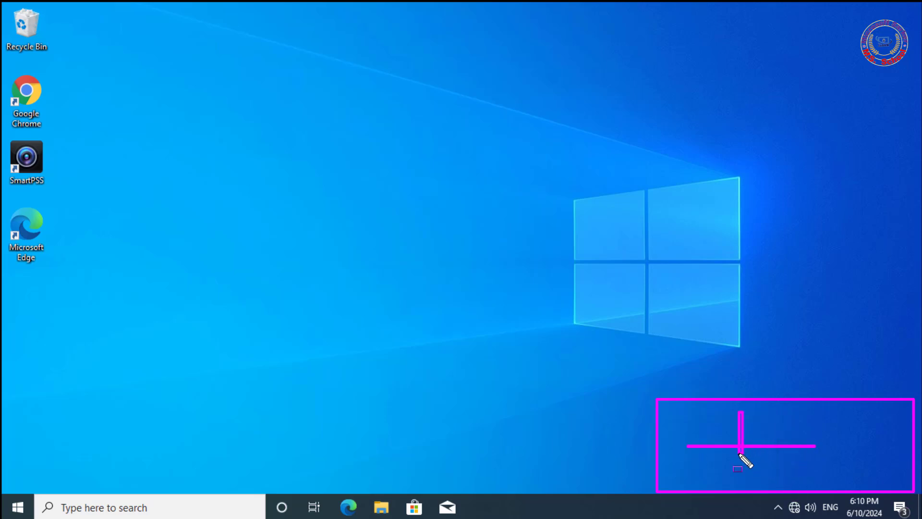
mouse_move(809, 476)
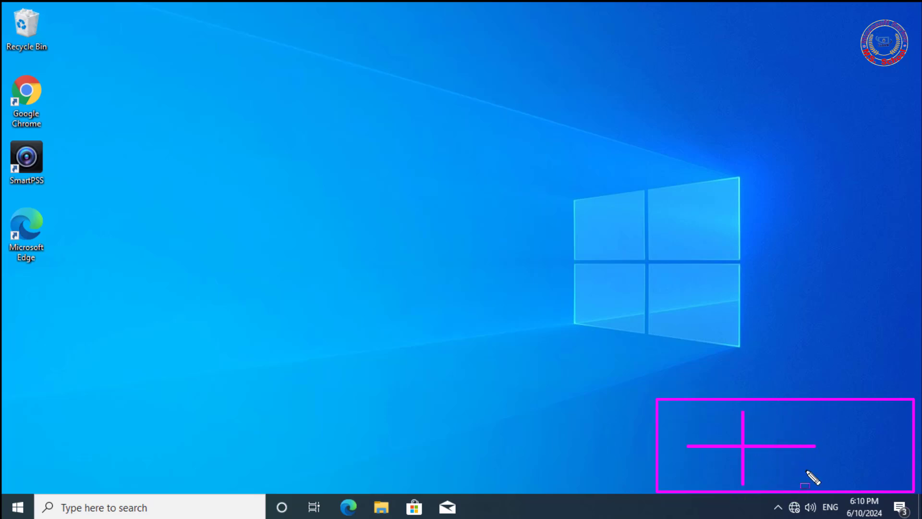